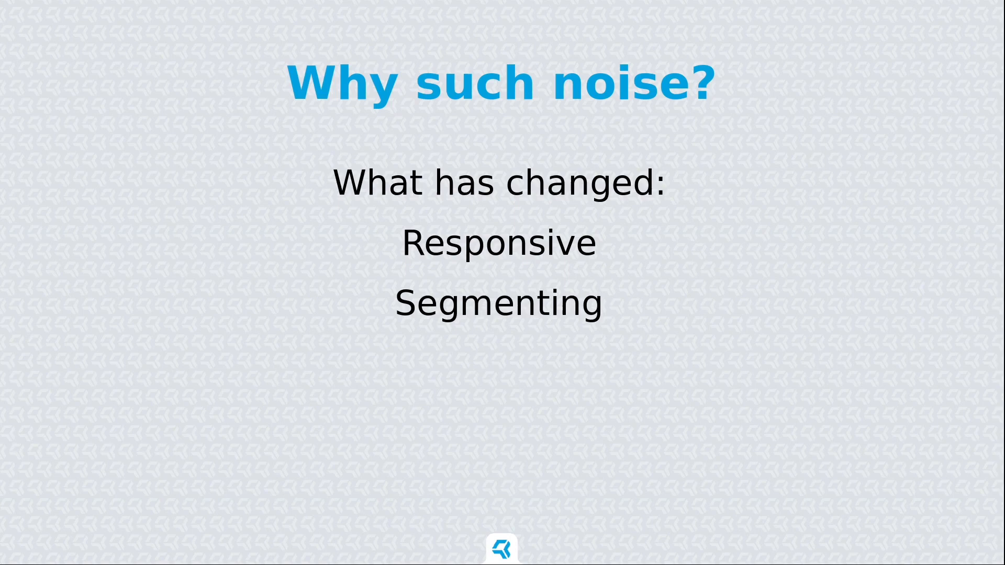
Advance past the slides to the Sentinel View Overview page with map and attackers chart
key(right)
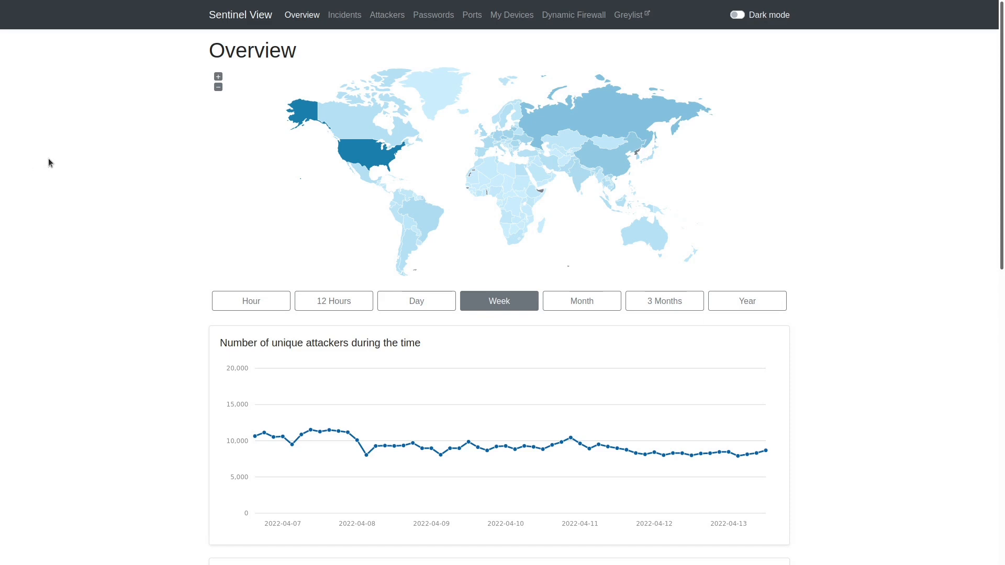
mouse_move(262, 41)
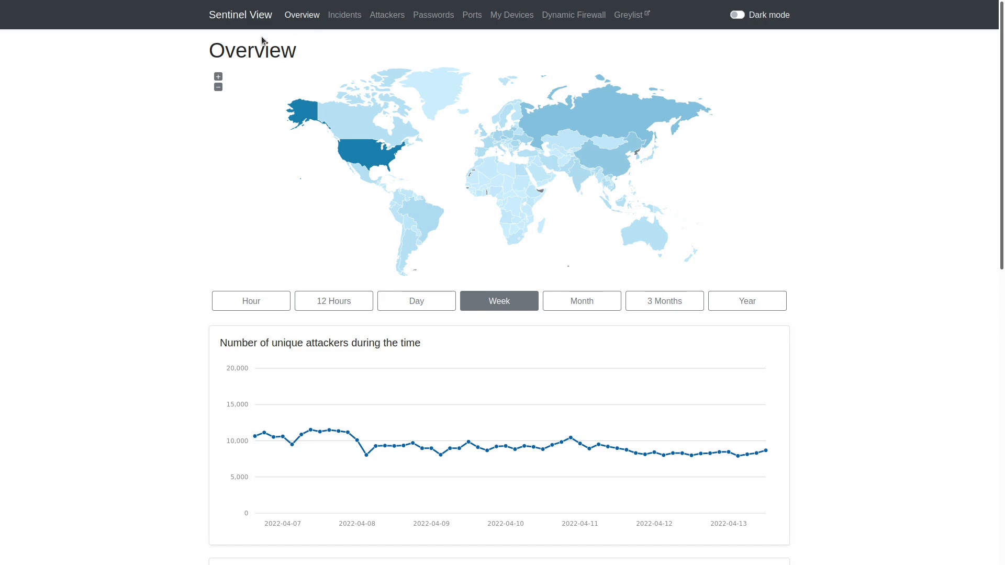
scroll(down, 3)
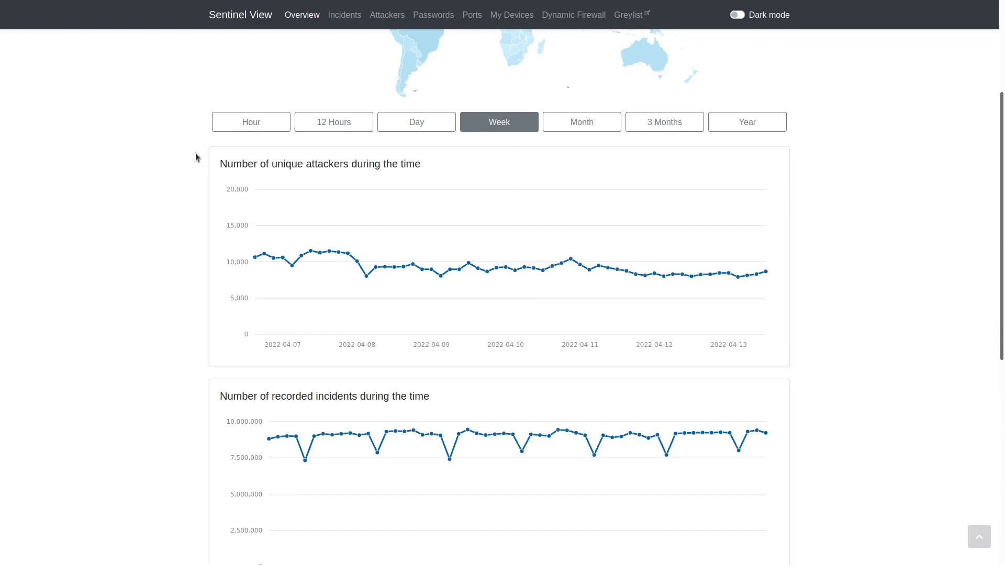
scroll(down, 3)
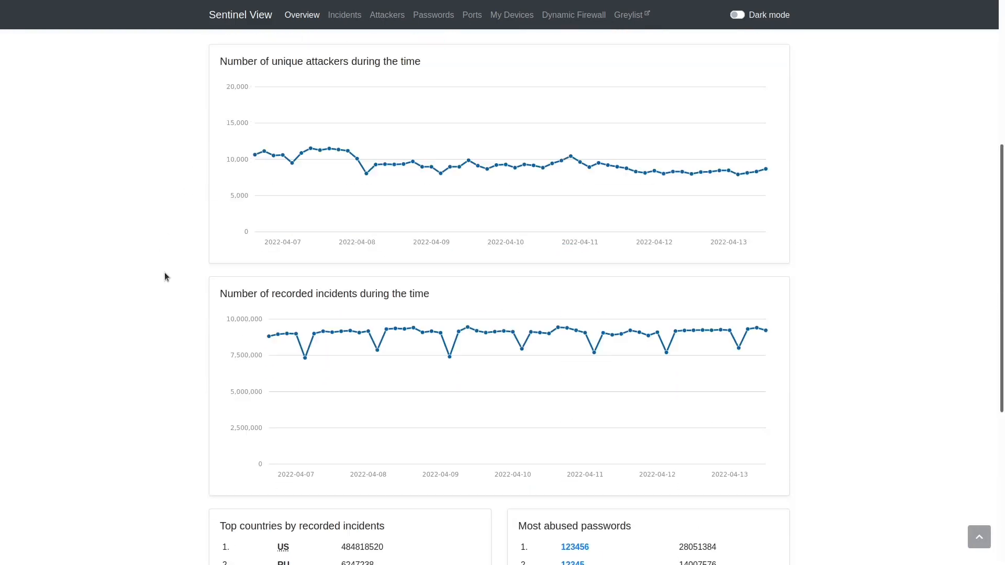
scroll(down, 3)
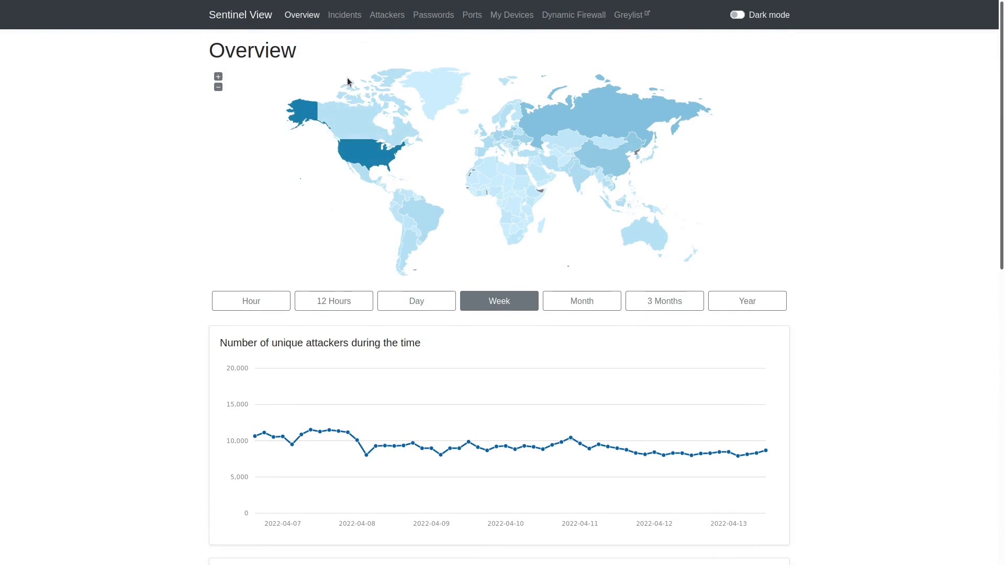
mouse_move(402, 214)
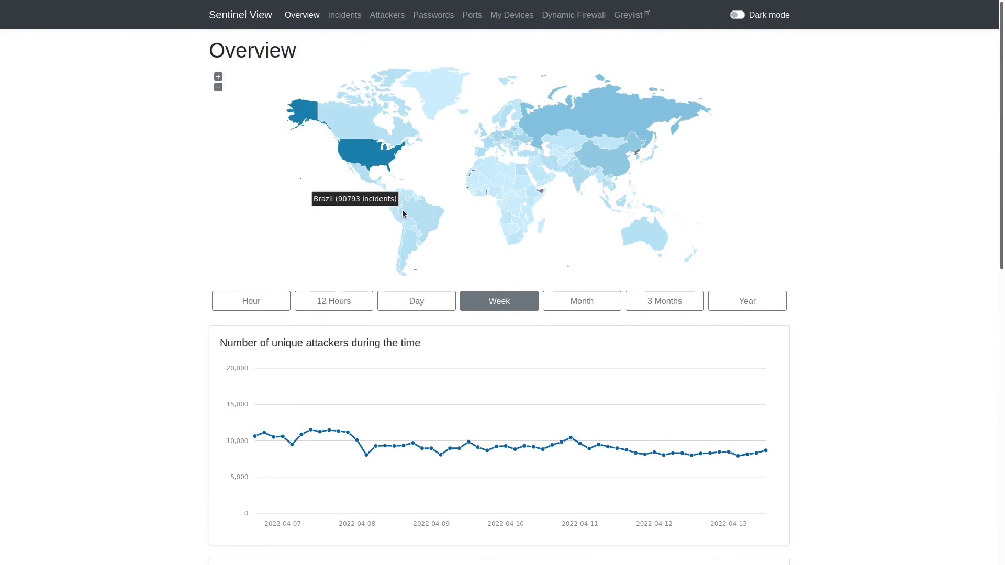
Test the Overview page at phone width, expanding and collapsing the hamburger navigation menu
key(F12)
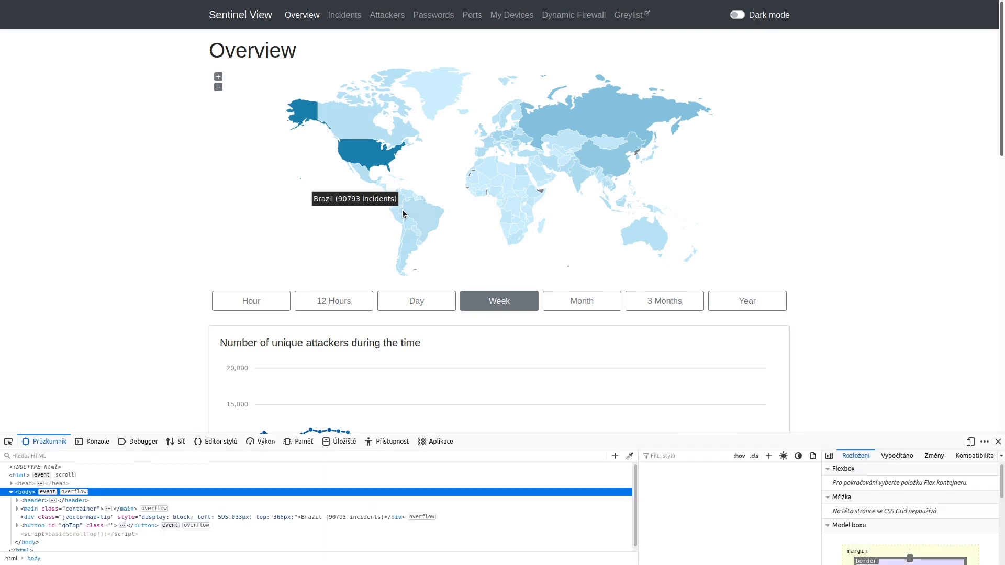
mouse_move(628, 424)
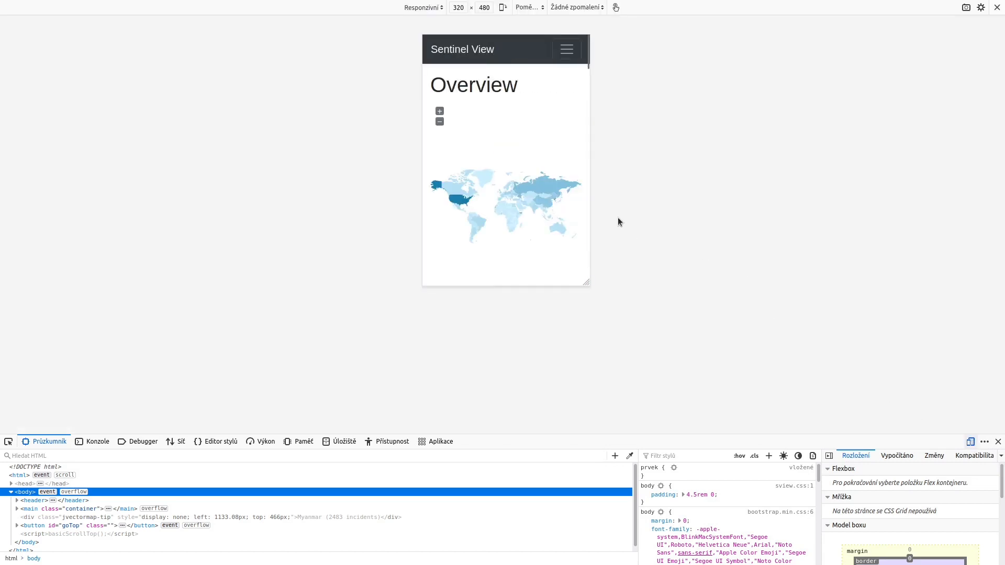
click(566, 49)
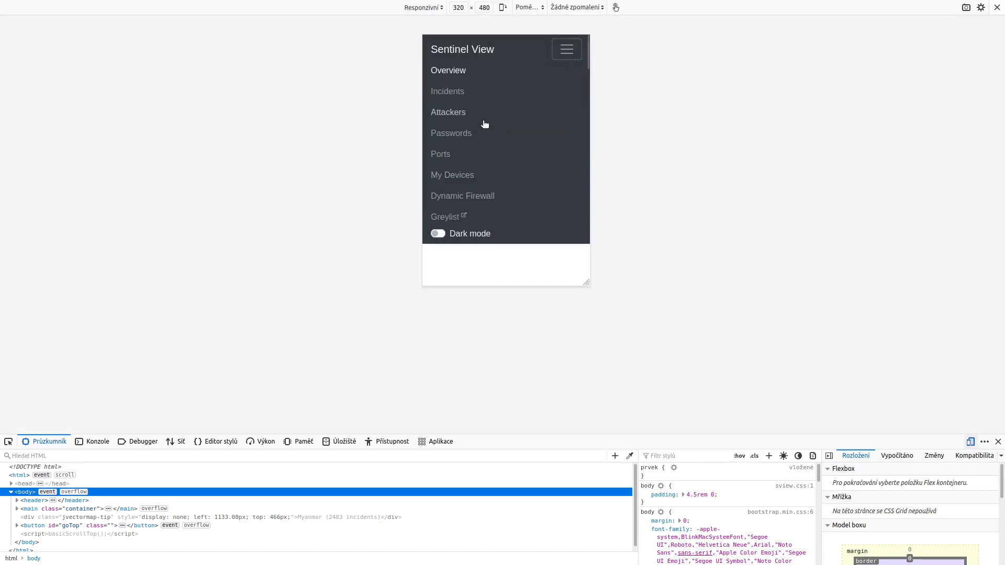
mouse_move(567, 49)
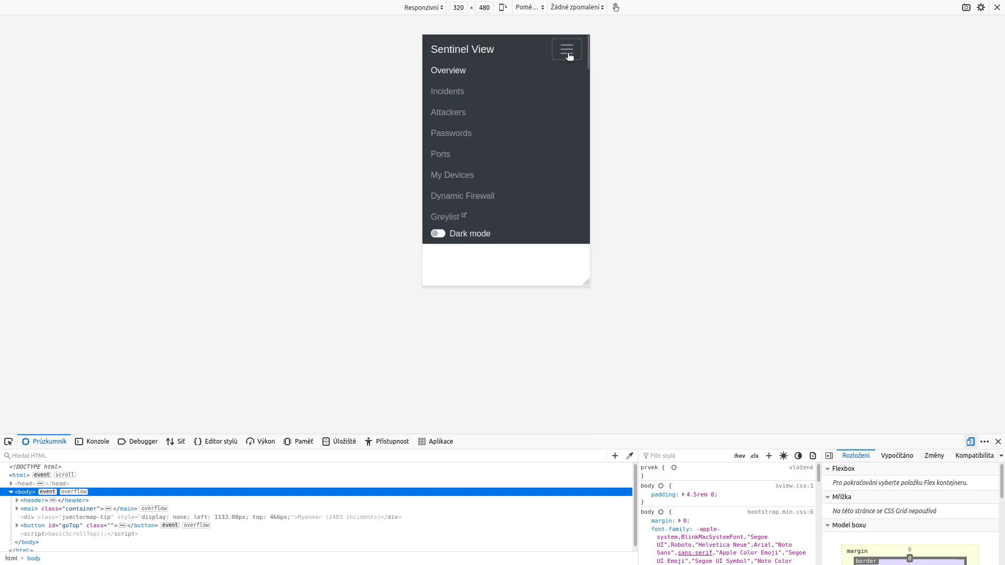
click(567, 49)
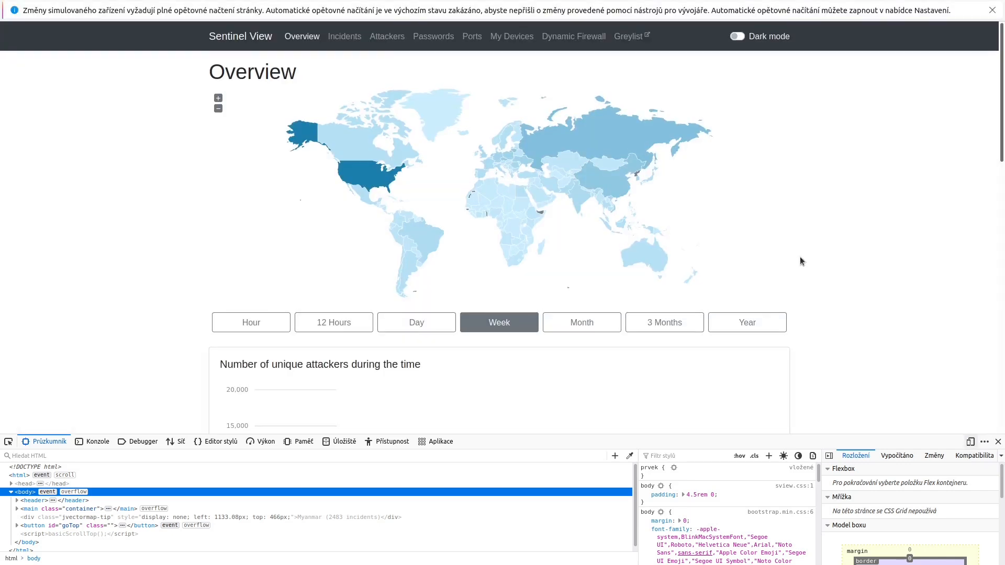
Close the developer tools so the Overview page fills the window again
click(993, 10)
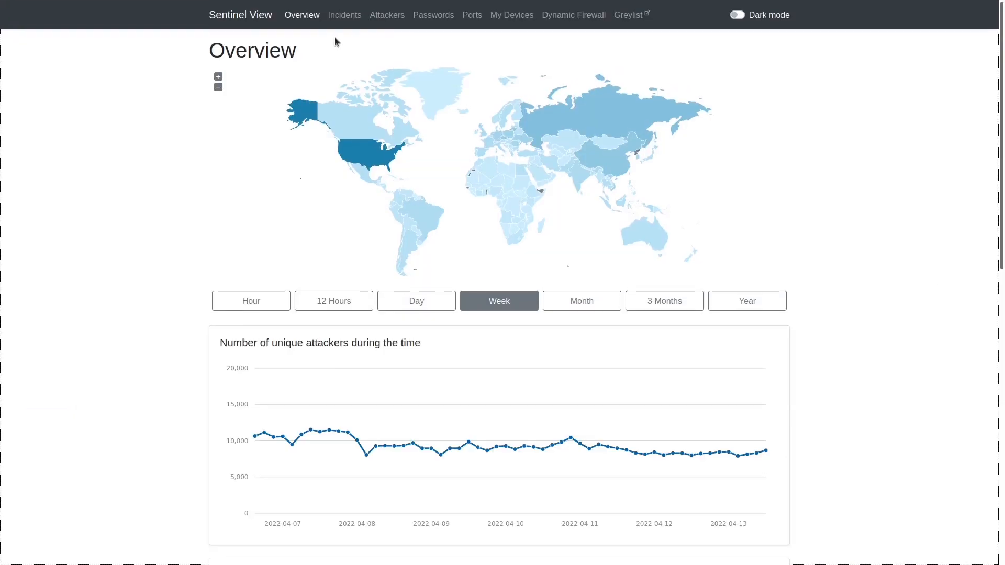
mouse_move(794, 199)
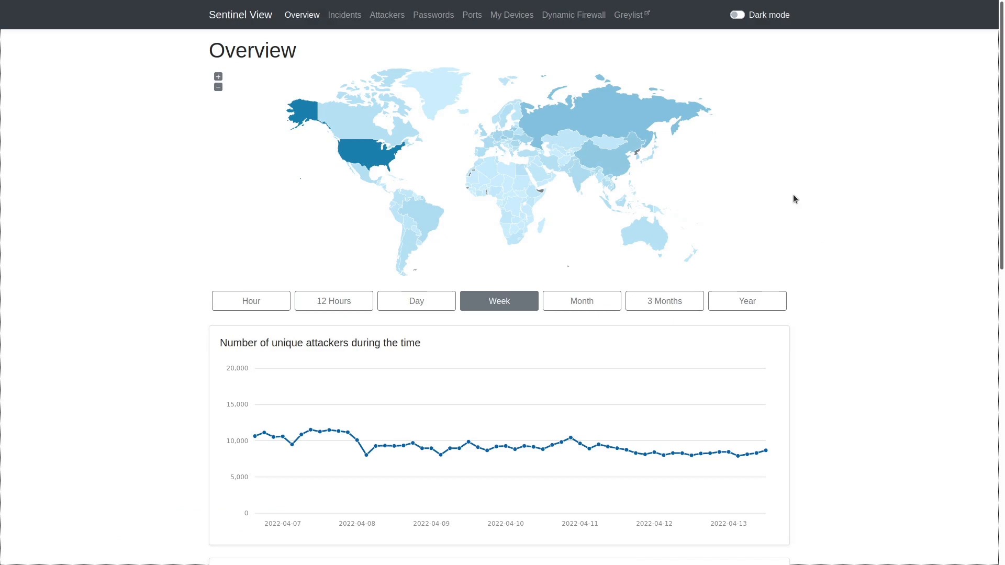
mouse_move(365, 148)
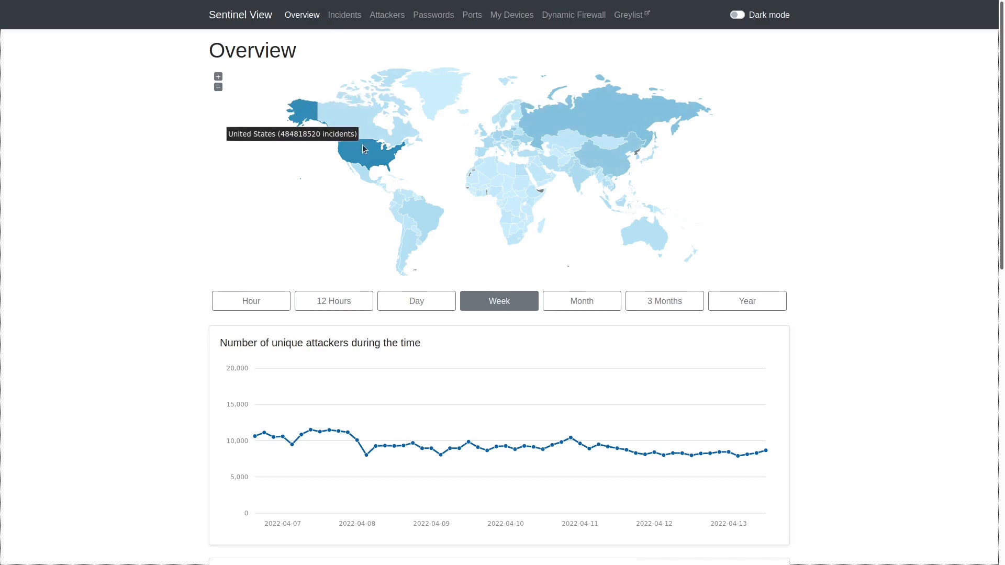
mouse_move(336, 40)
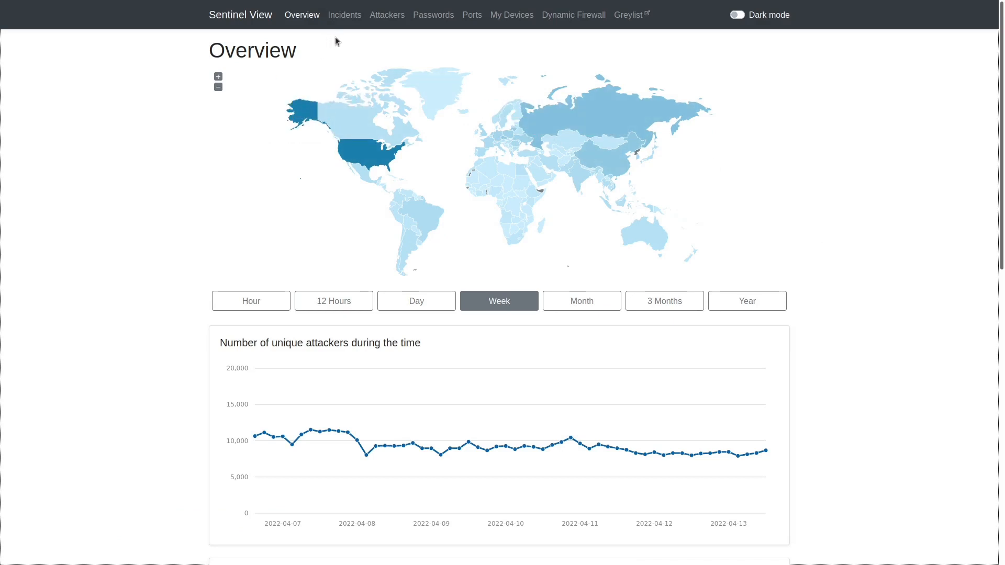
mouse_move(352, 47)
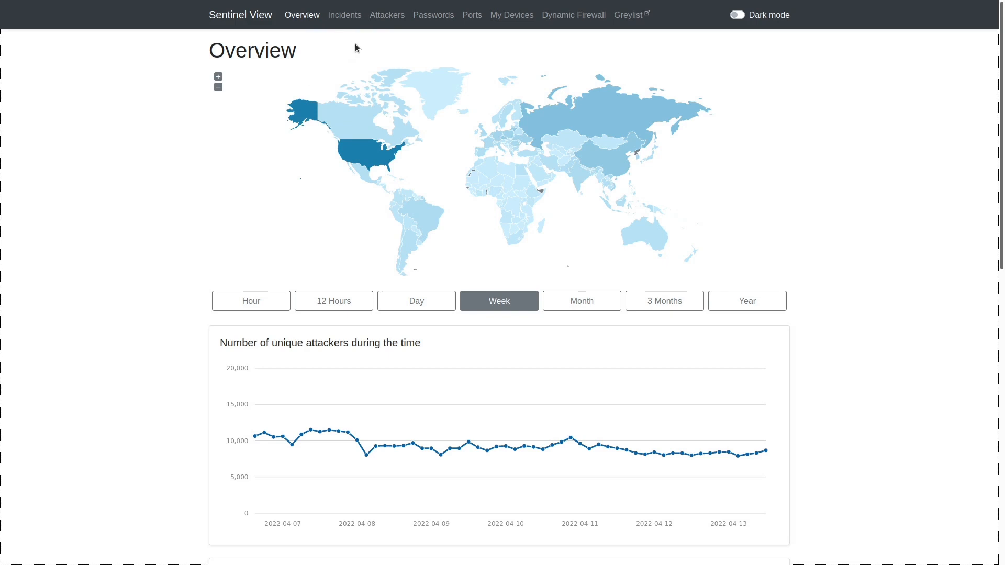
mouse_move(301, 15)
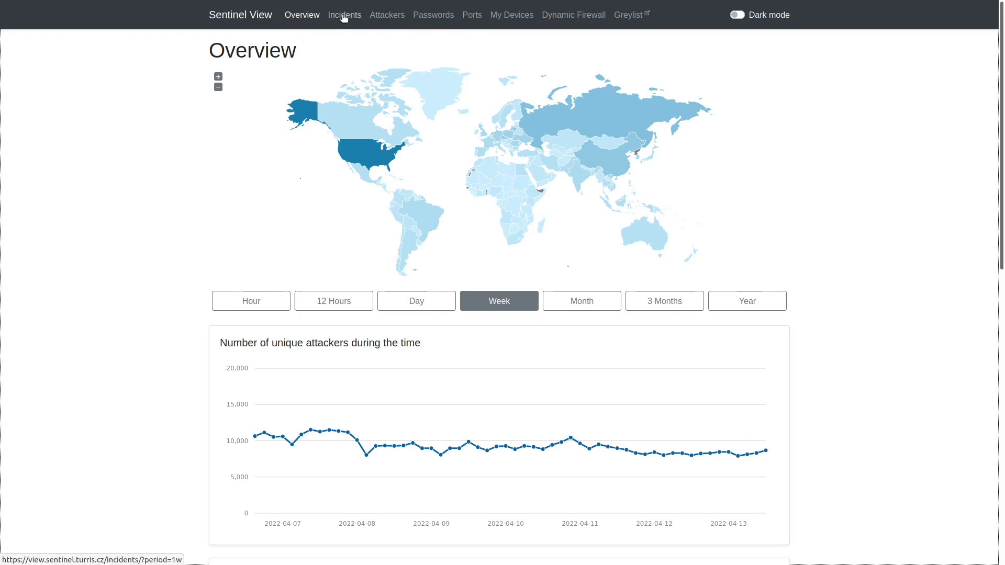
Review the Incidents page's map, weekly chart, top countries and incident types lists
click(345, 14)
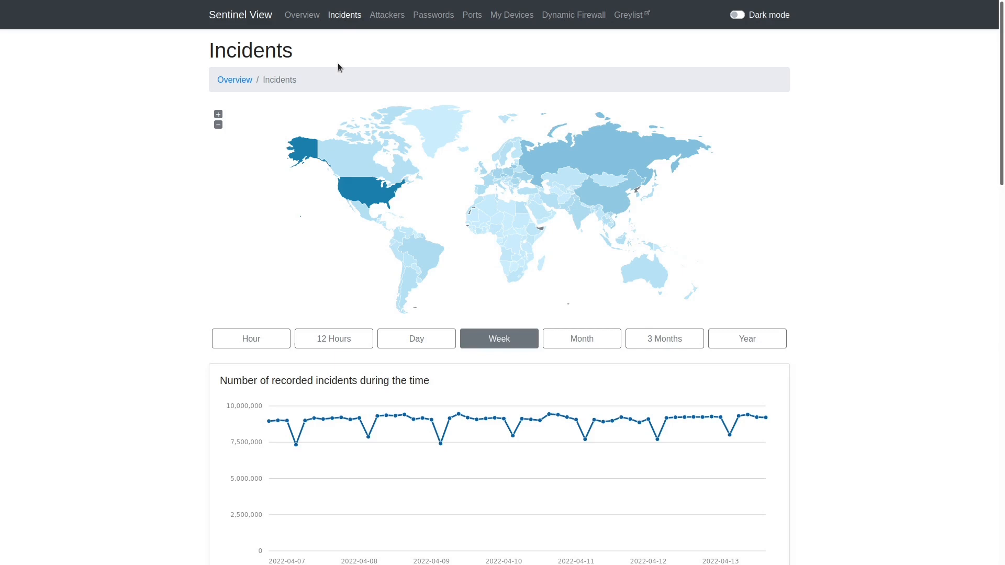
mouse_move(156, 175)
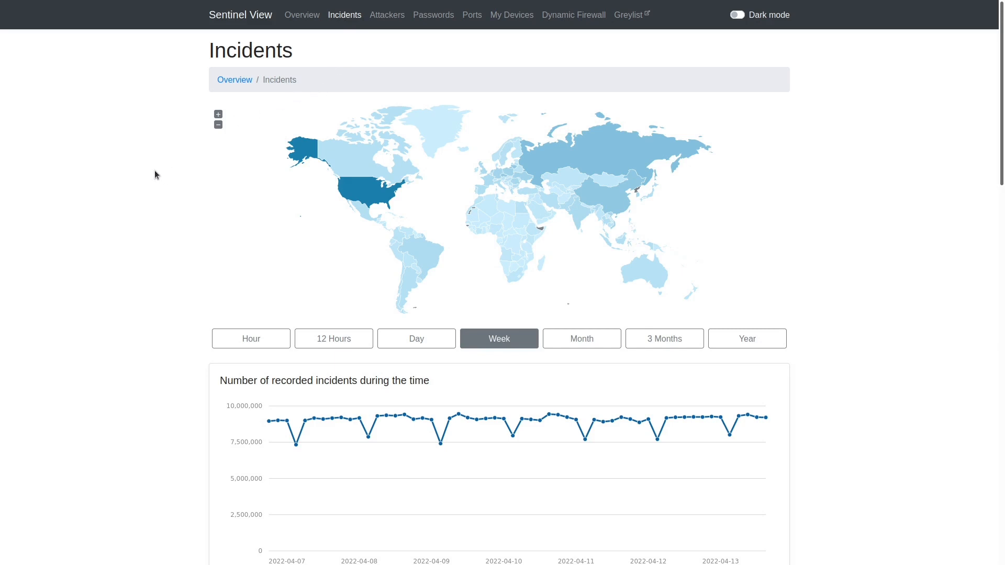
mouse_move(230, 164)
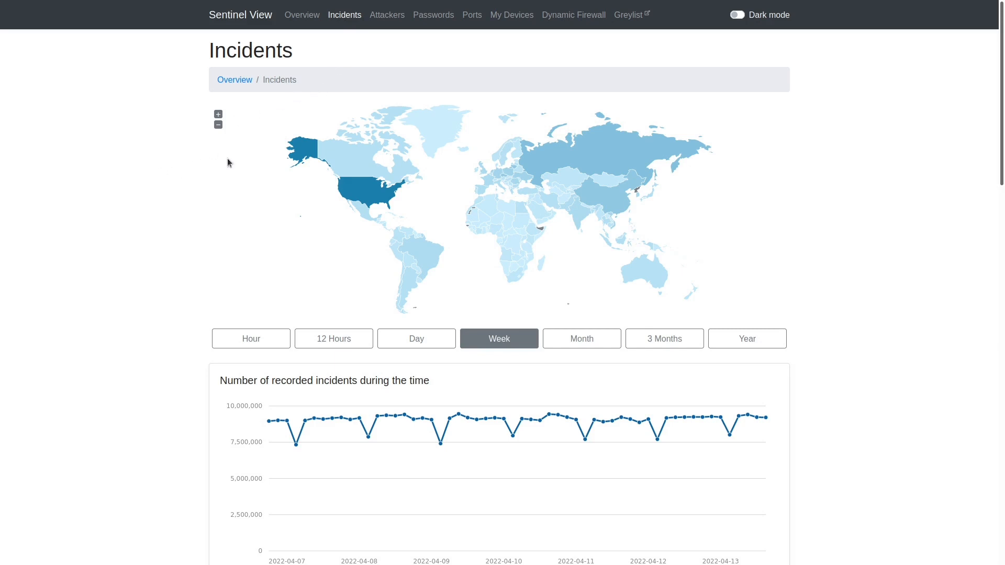
scroll(down, 3)
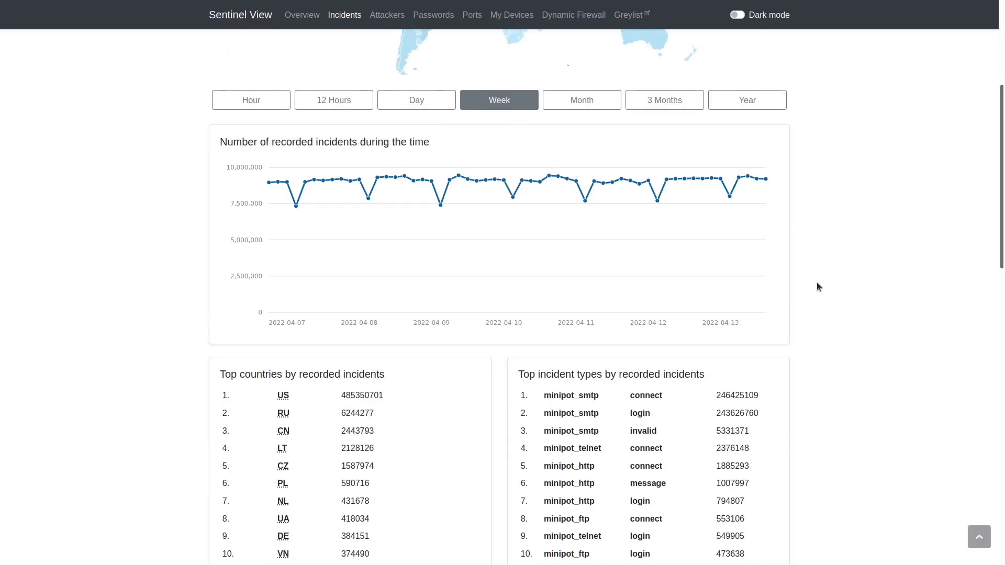
scroll(down, 3)
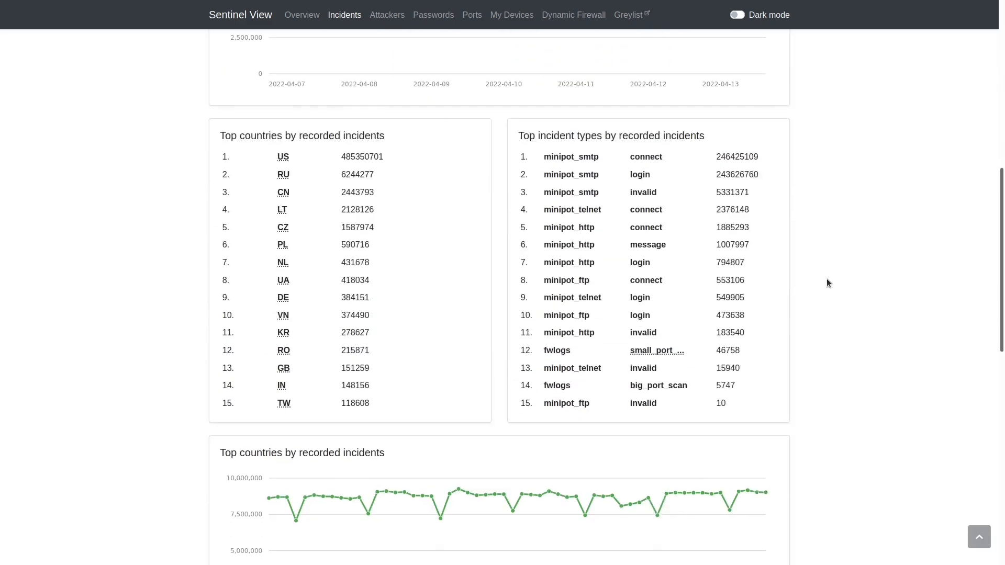
scroll(down, 3)
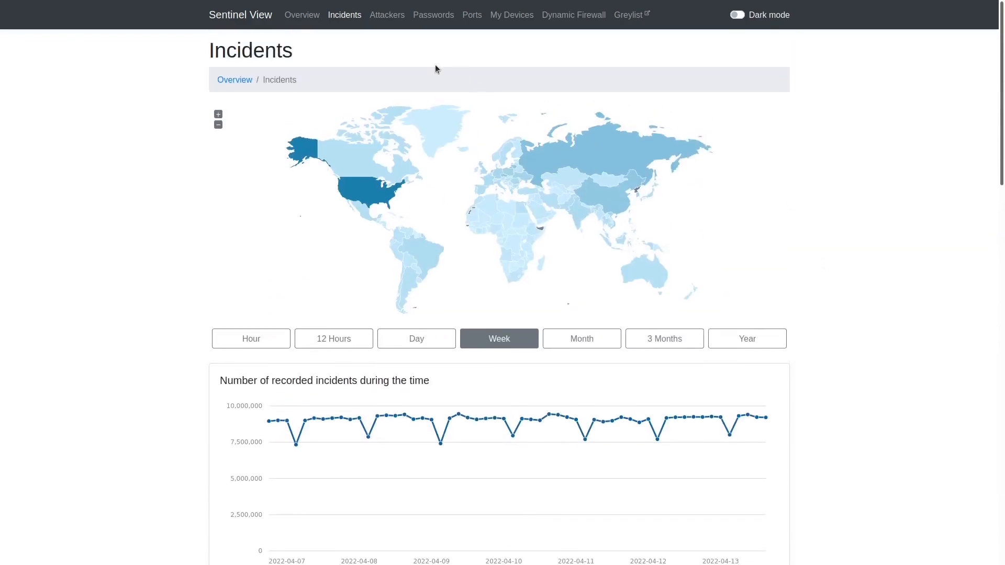
Review the Attackers page down to the top countries and top attacker IP tables
click(386, 14)
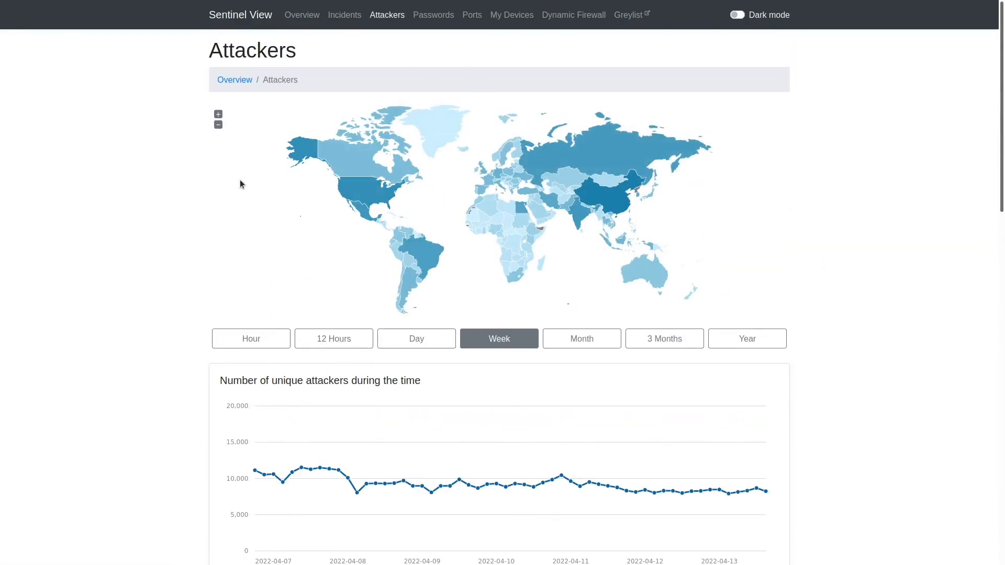
scroll(down, 3)
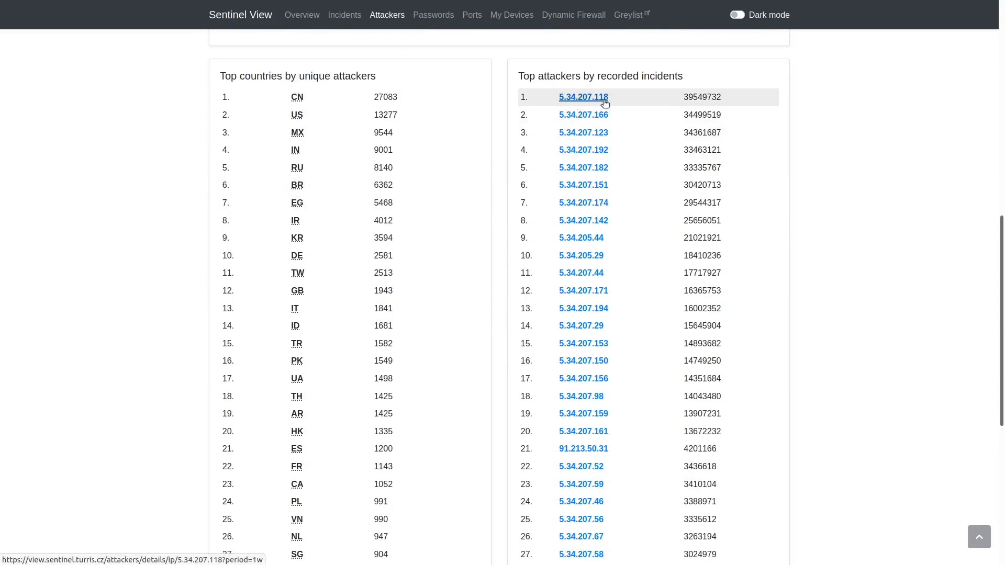
click(583, 97)
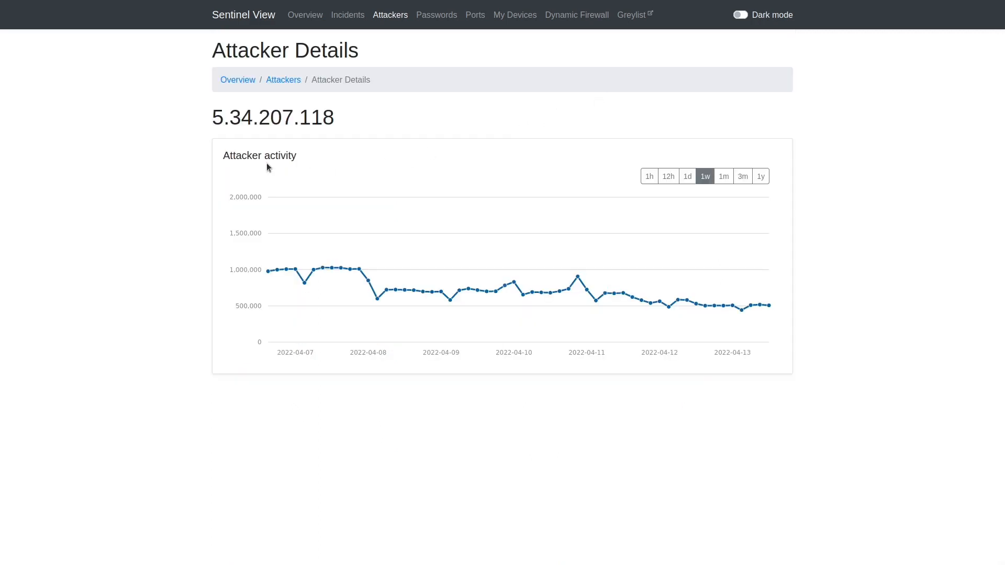
mouse_move(346, 120)
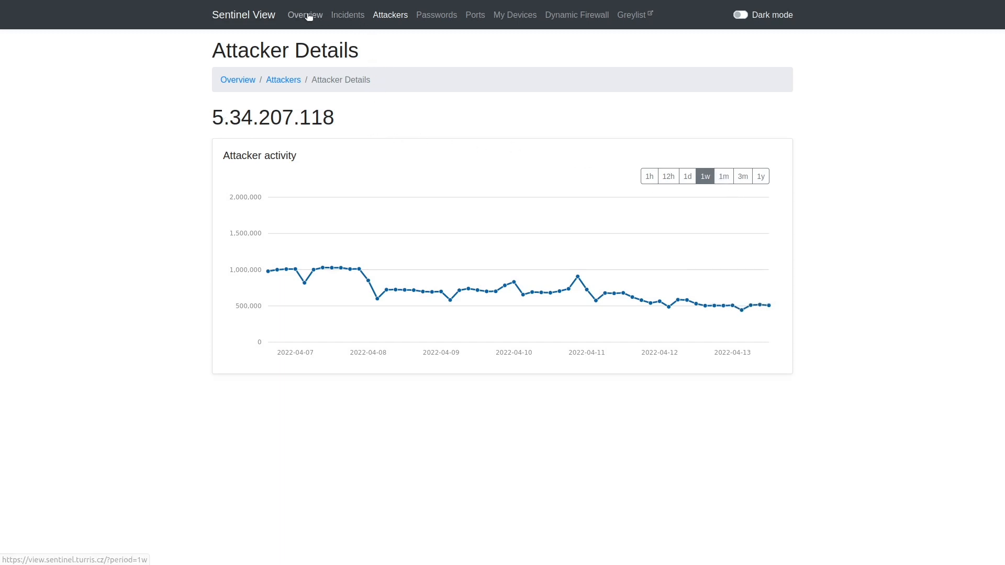
click(305, 15)
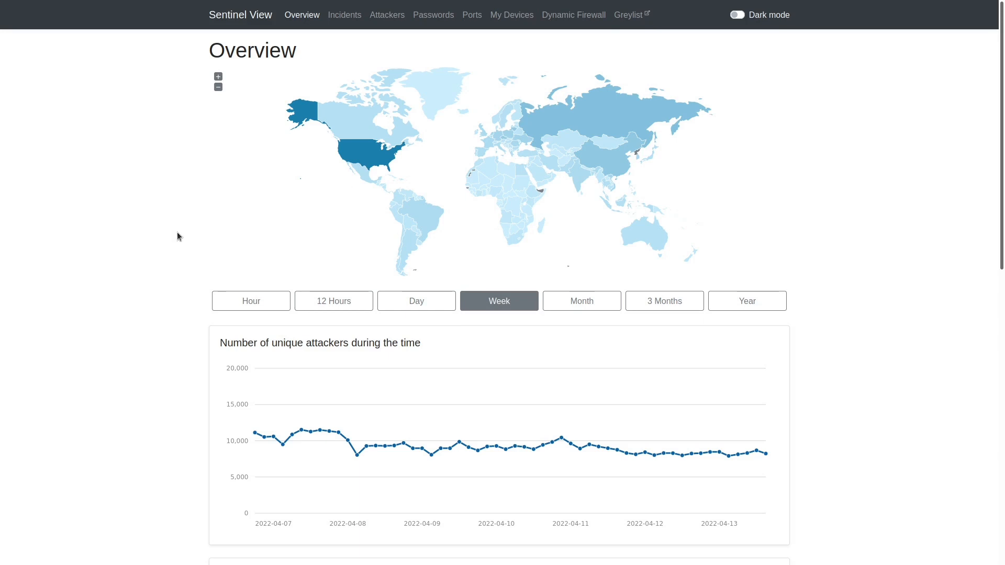
mouse_move(117, 246)
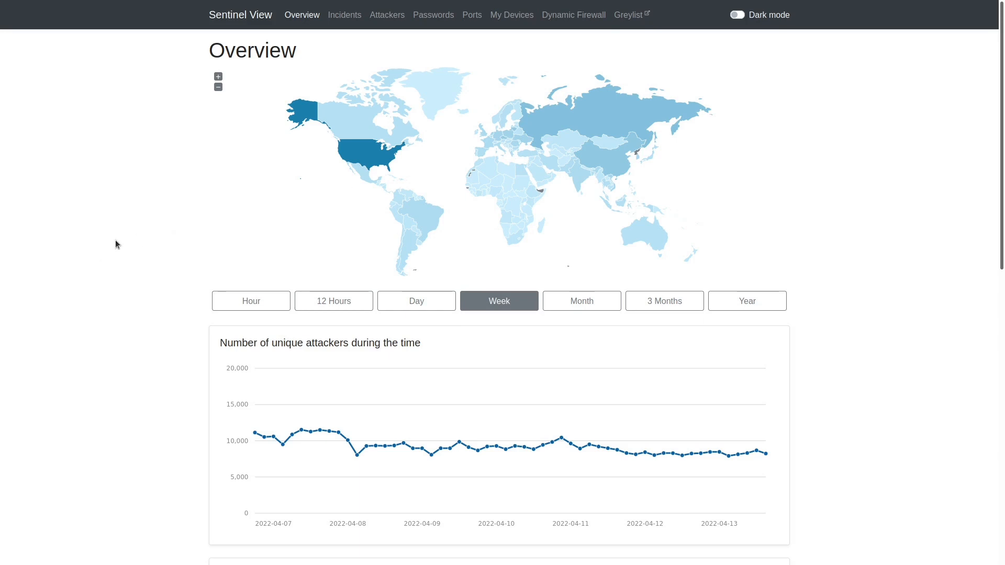
mouse_move(124, 254)
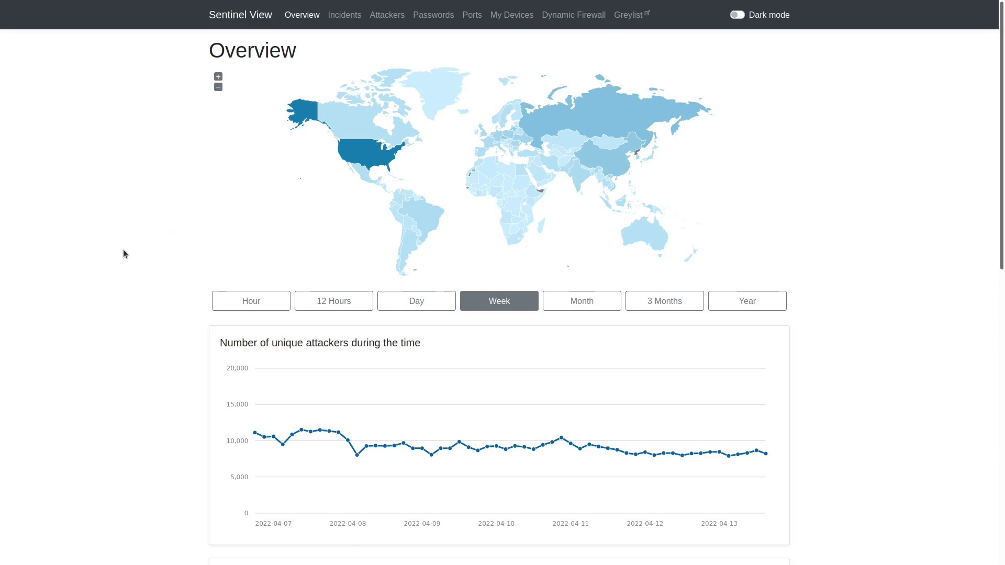
mouse_move(114, 272)
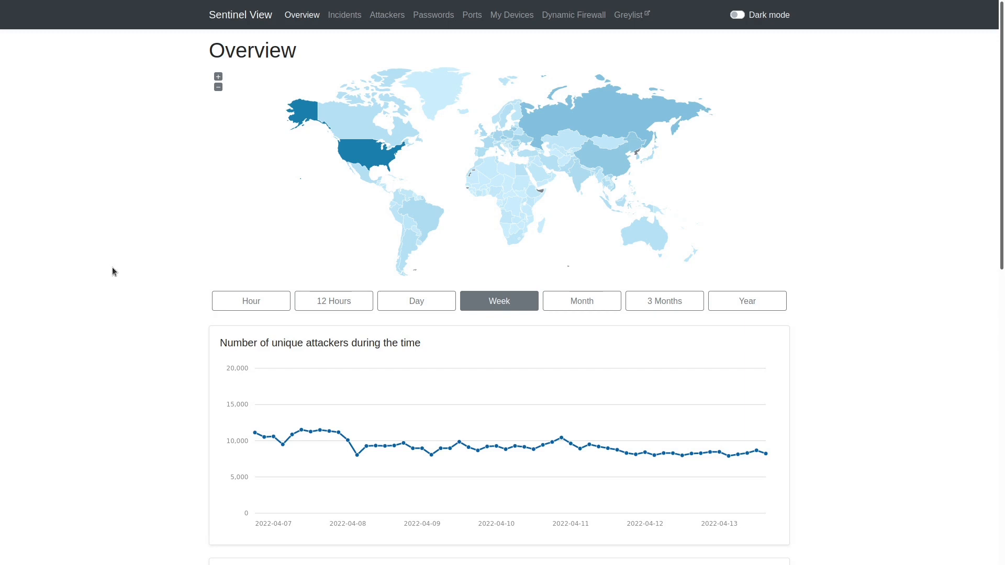
mouse_move(279, 257)
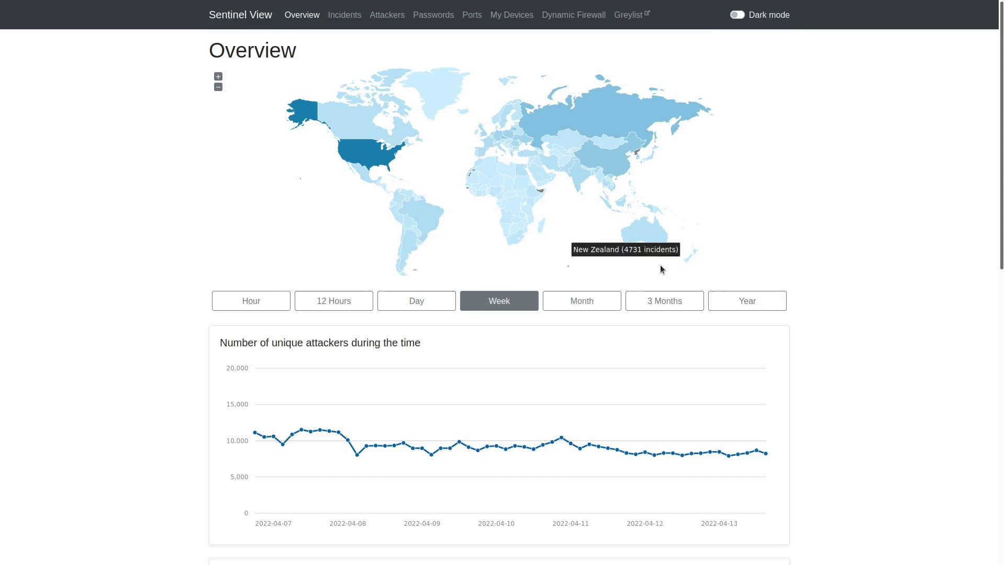
mouse_move(582, 325)
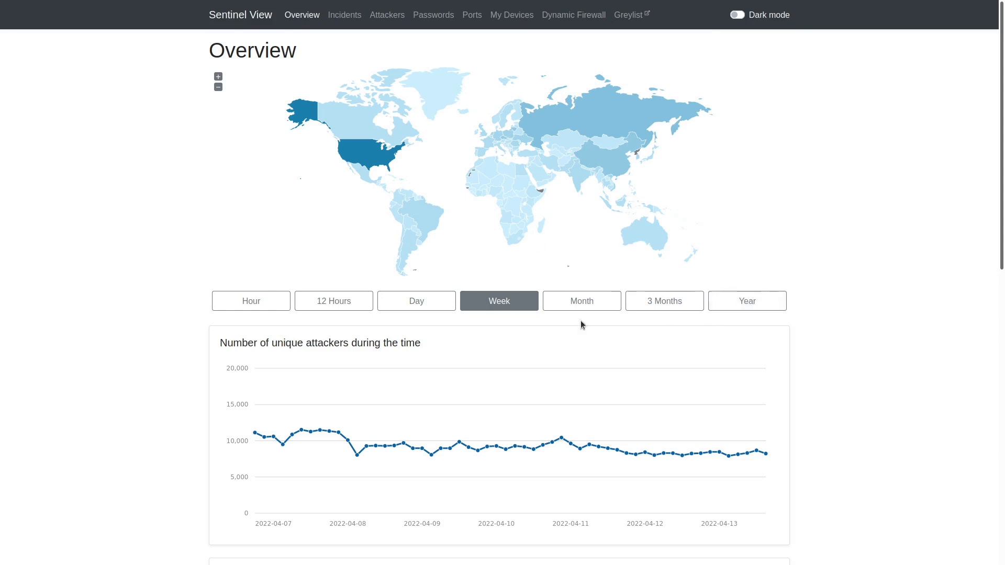
scroll(down, 3)
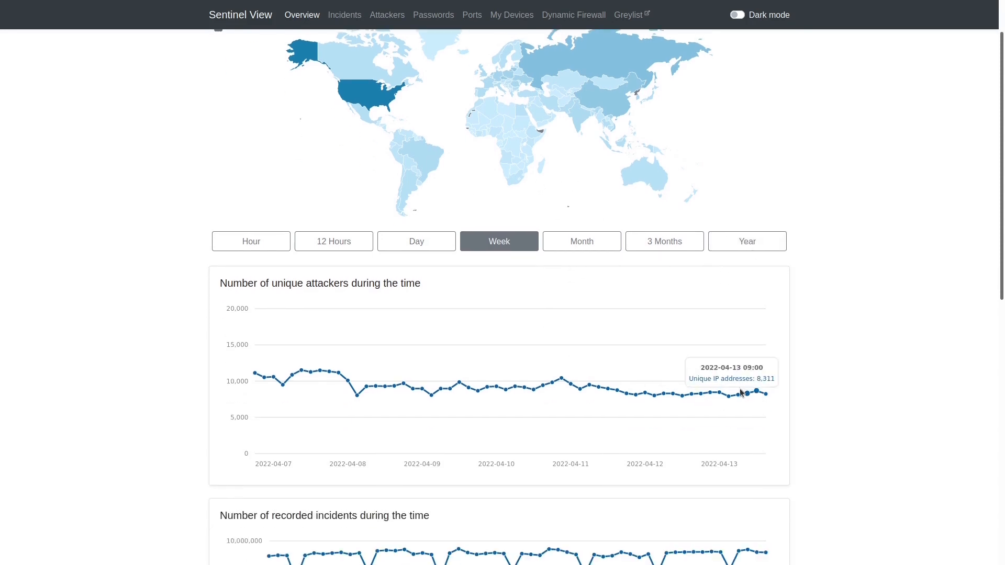
mouse_move(458, 383)
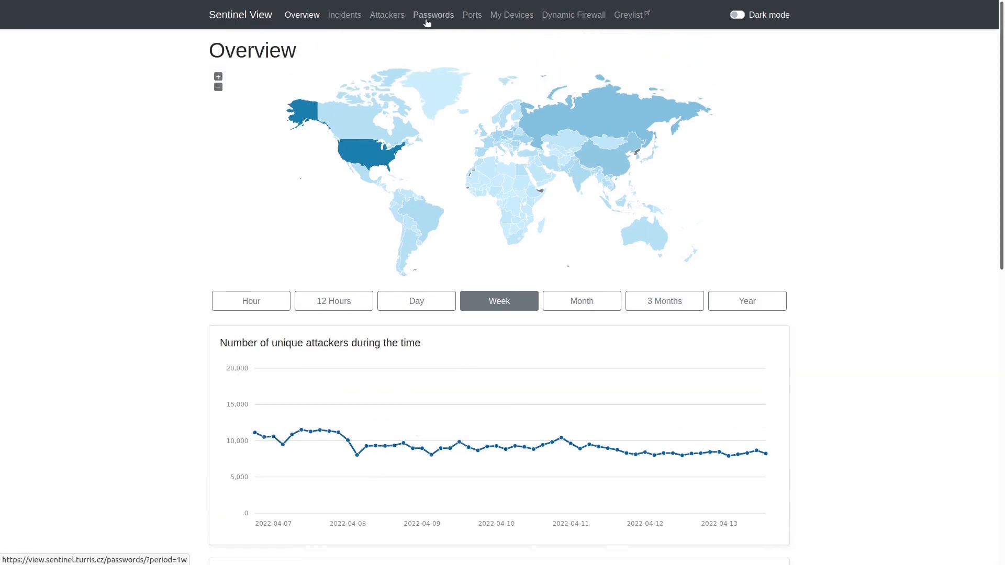
Compare password abuse statistics across Hour, 12 Hours, Day and Week ranges
click(433, 15)
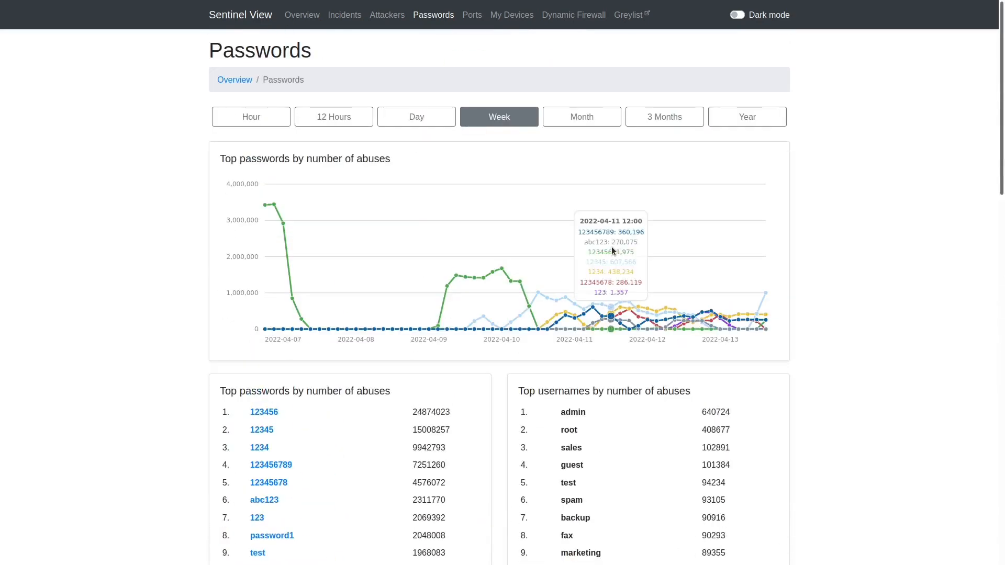
click(250, 117)
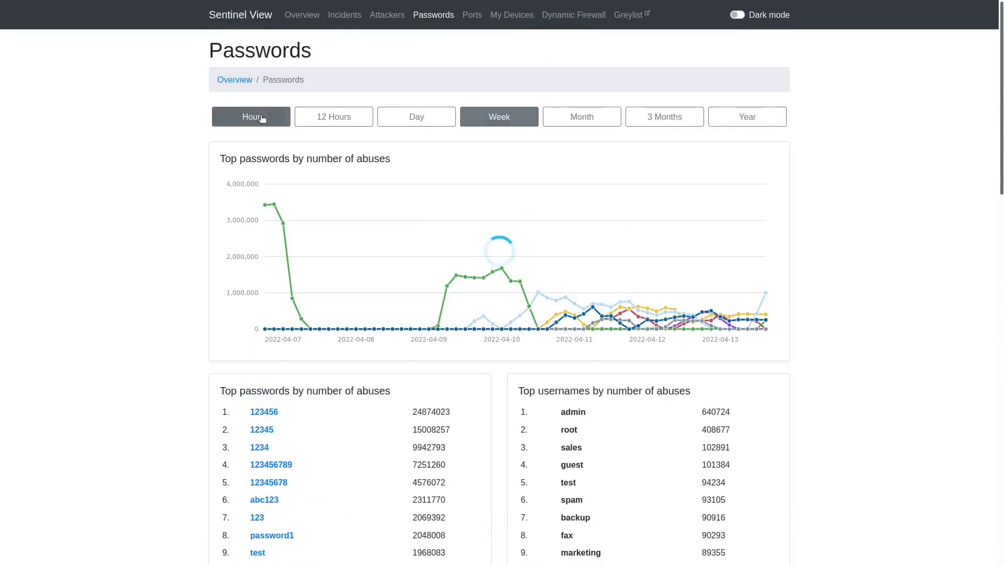
click(251, 116)
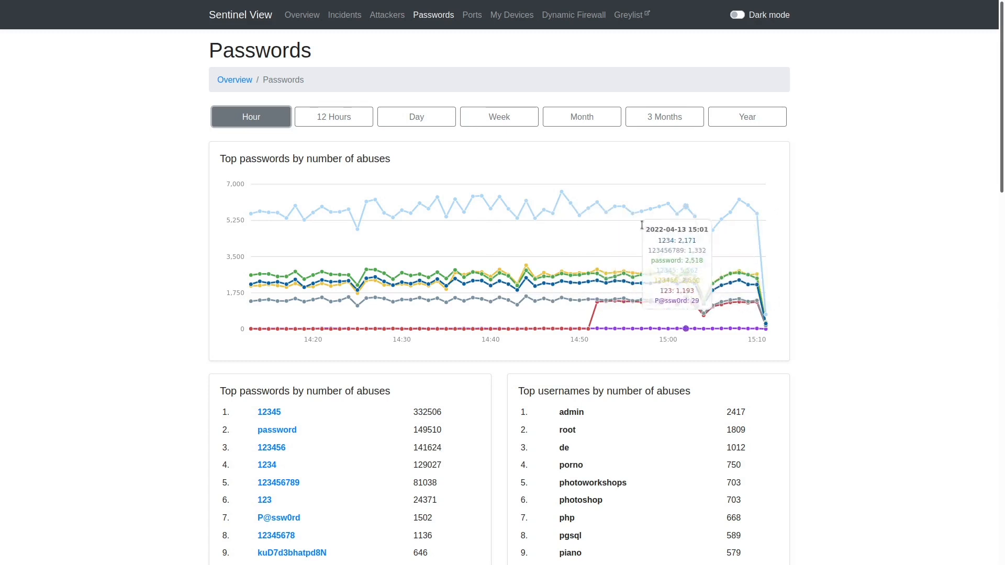
click(333, 116)
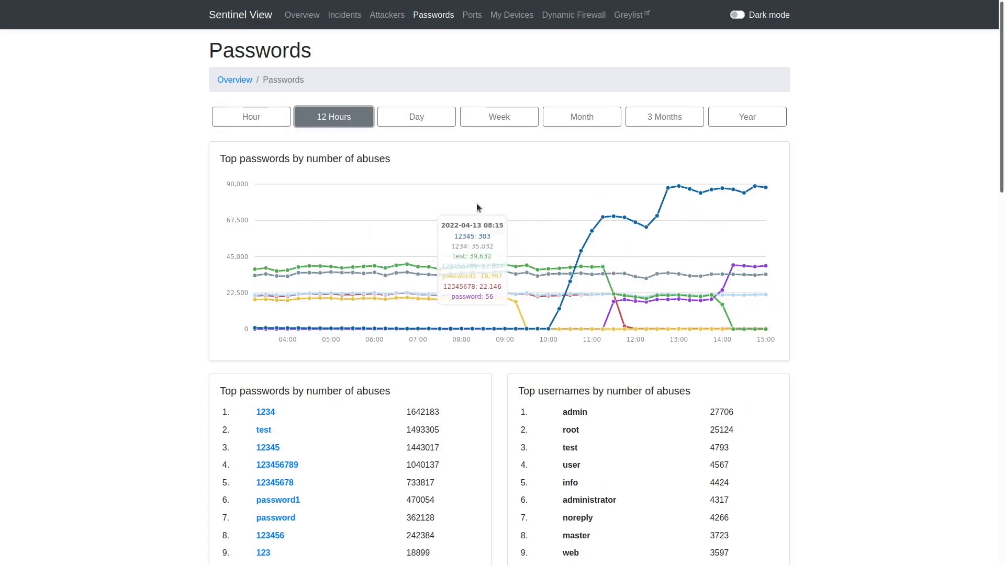
mouse_move(661, 213)
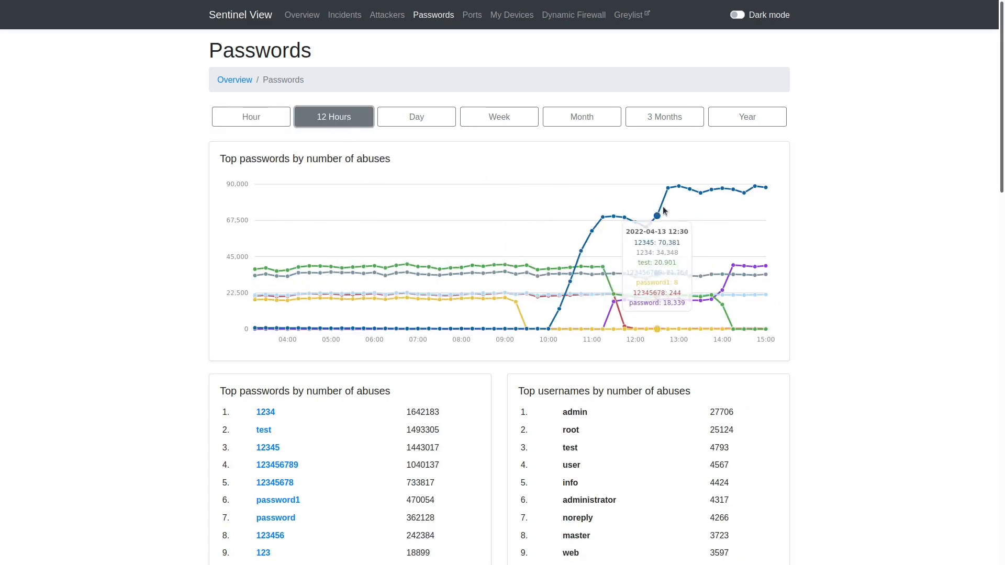
mouse_move(403, 134)
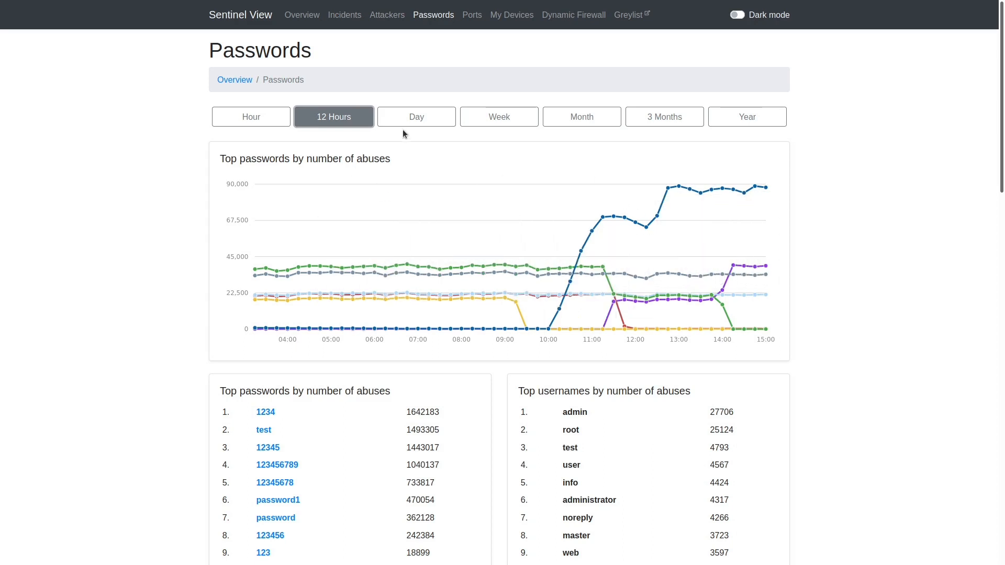
click(416, 116)
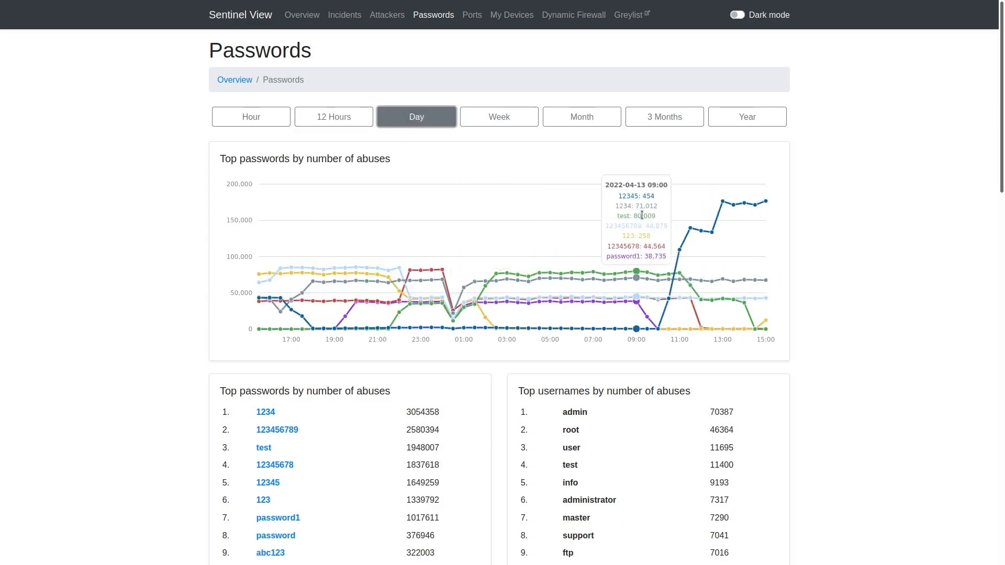
click(499, 116)
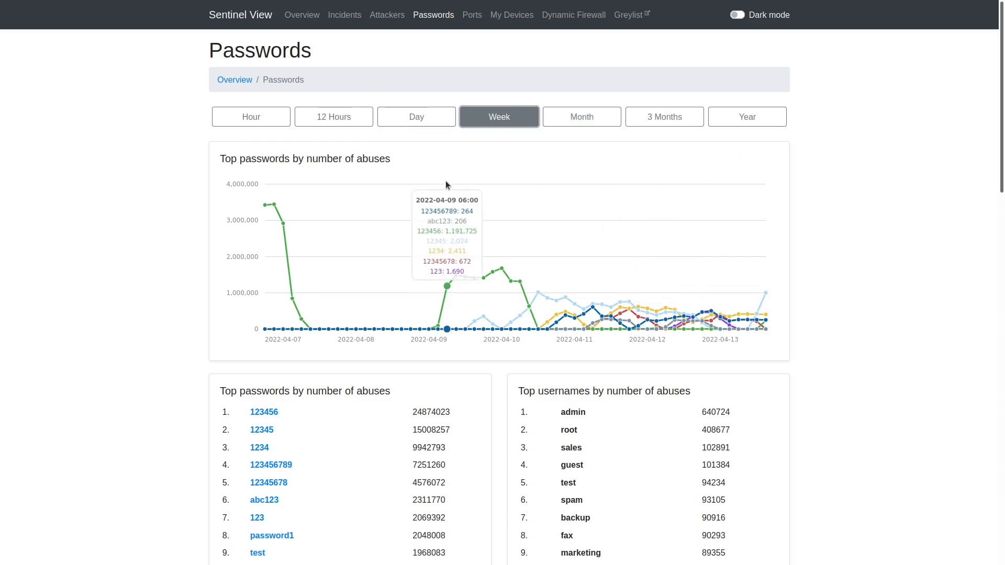
mouse_move(177, 172)
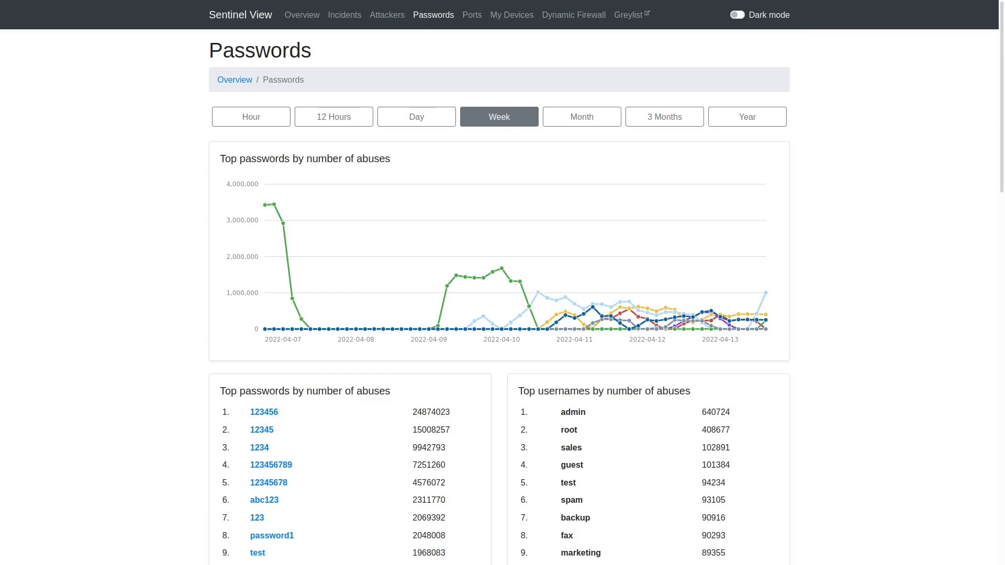
mouse_move(214, 186)
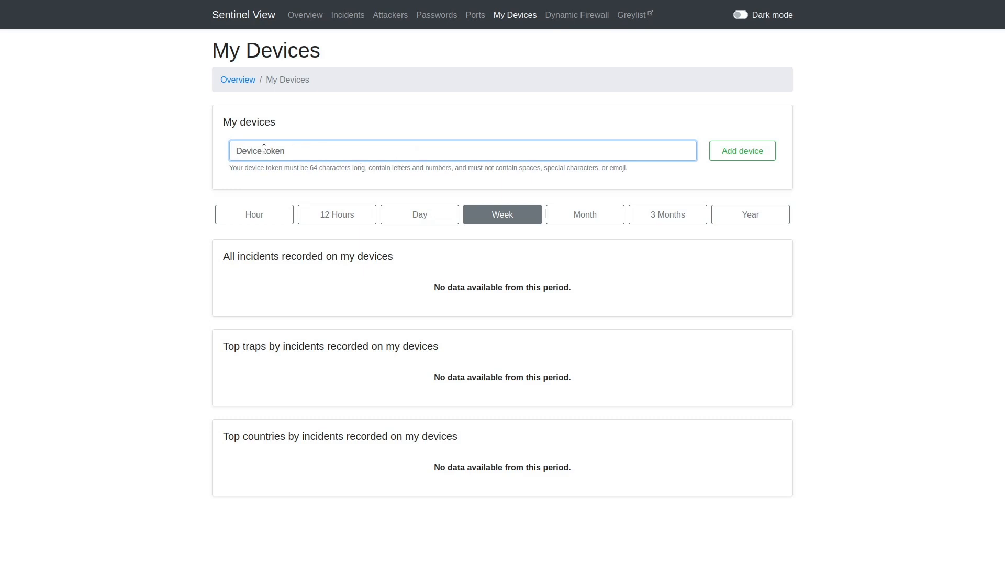
mouse_move(308, 150)
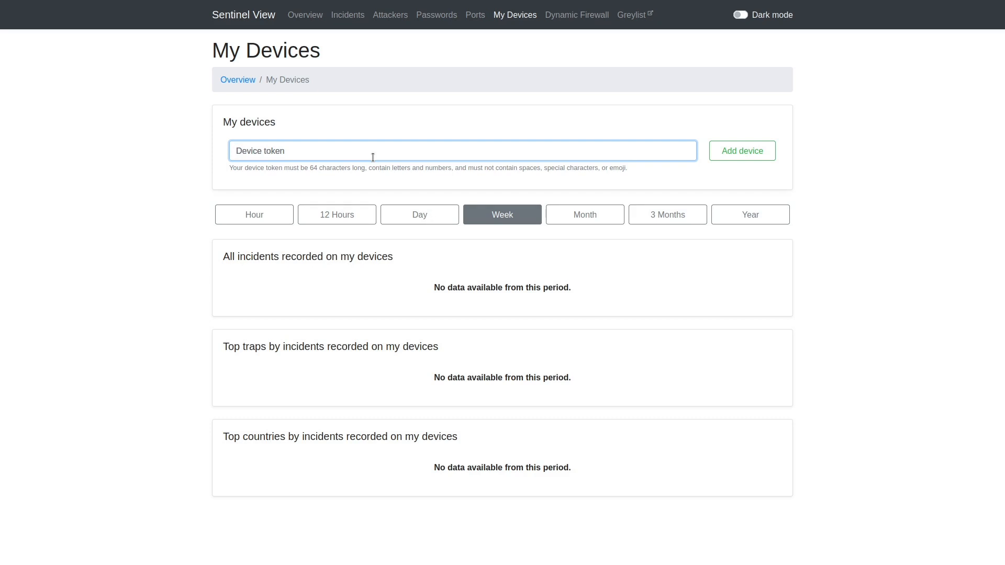
Inspect the empty Device token field on the My Devices page
click(256, 151)
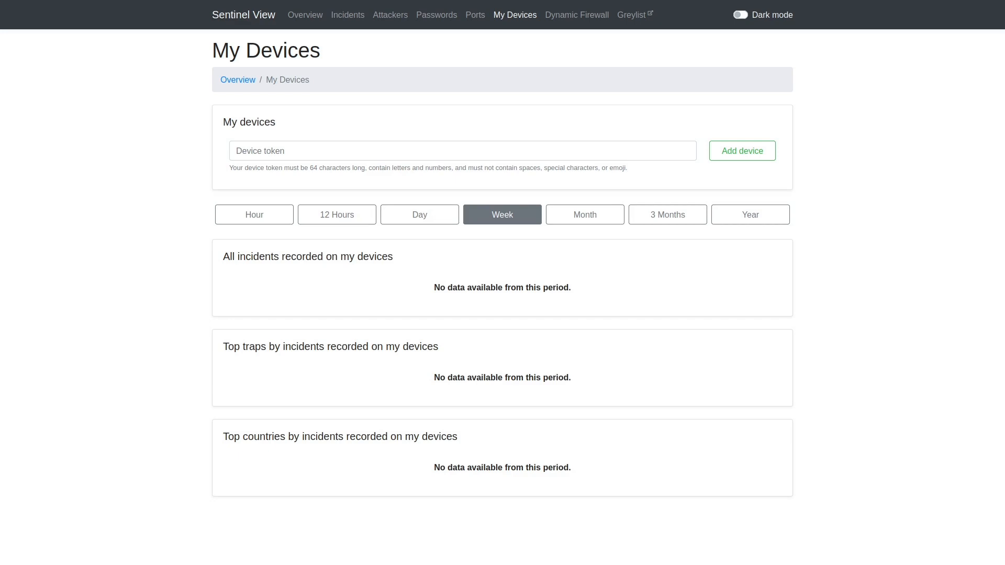
mouse_move(374, 161)
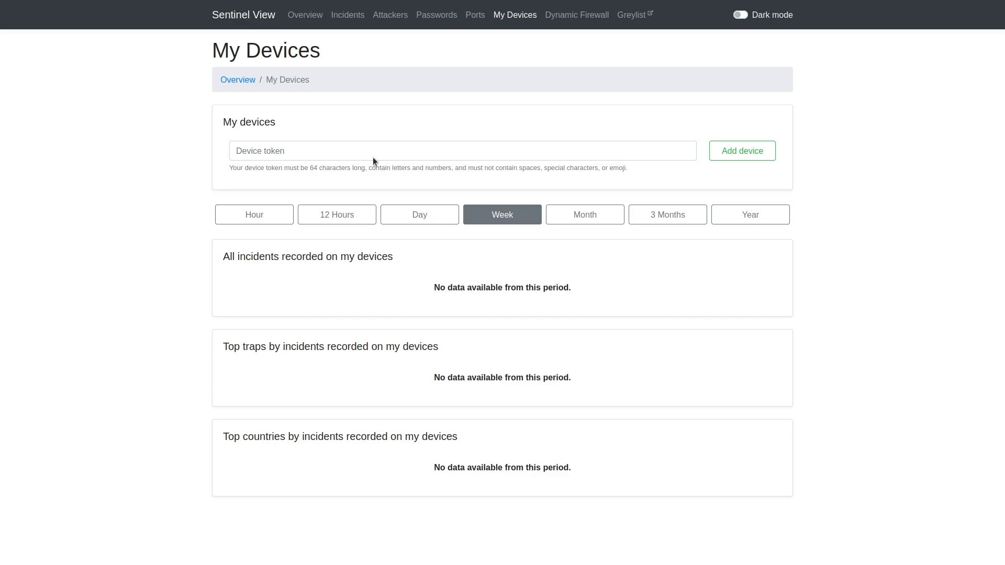
click(462, 151)
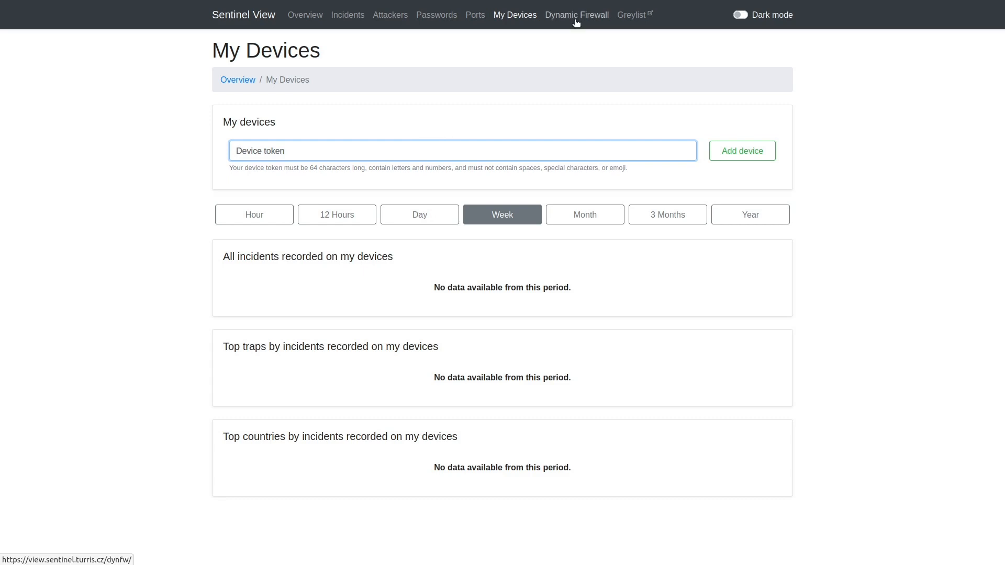
click(575, 15)
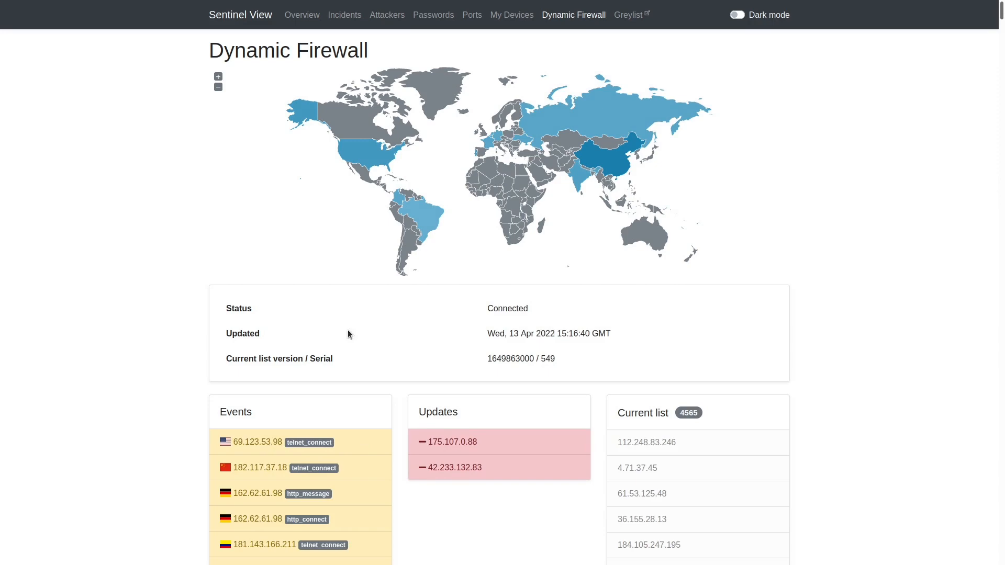
Scroll through the Dynamic Firewall status, Events, Updates and Current list panels
scroll(down, 3)
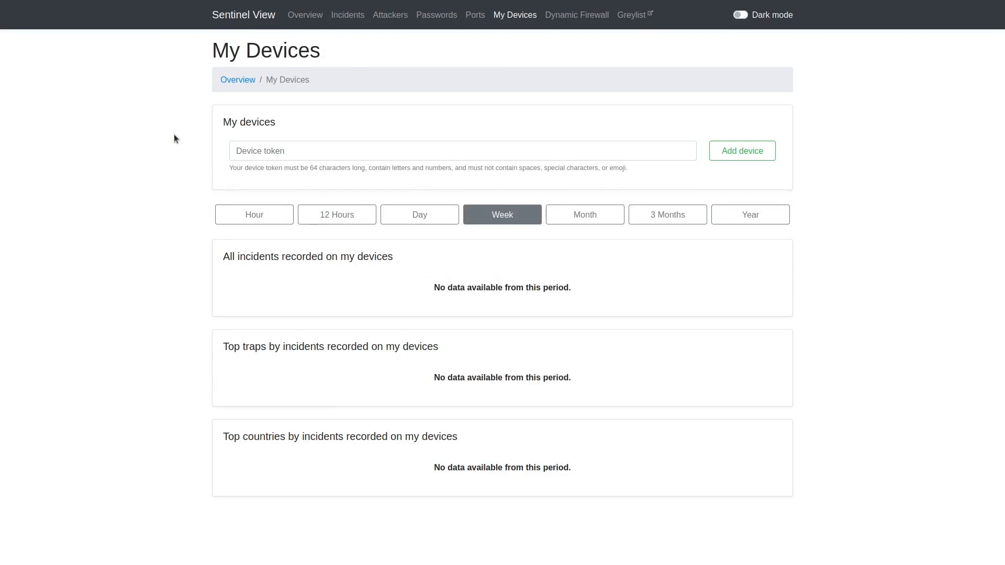
mouse_move(458, 158)
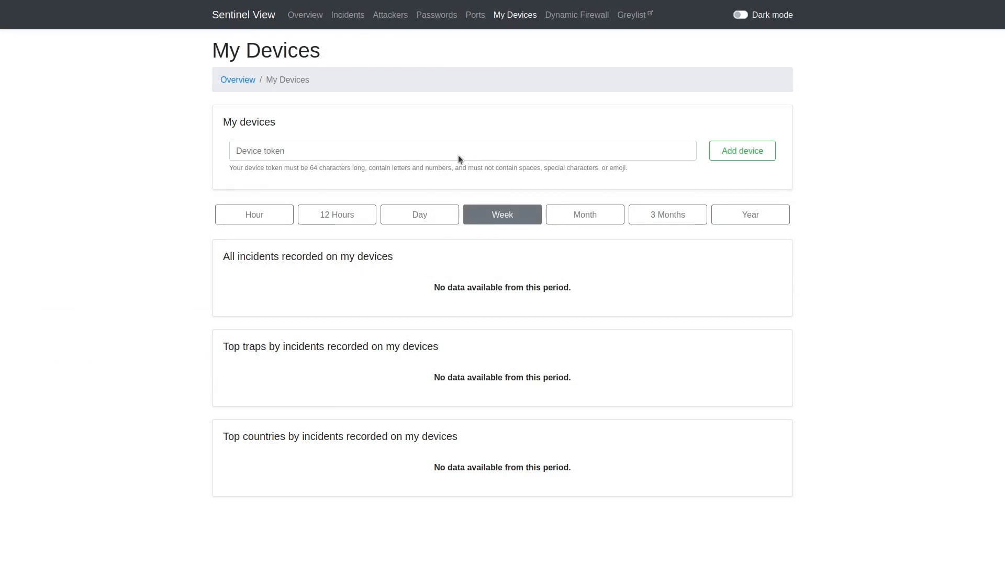
mouse_move(369, 178)
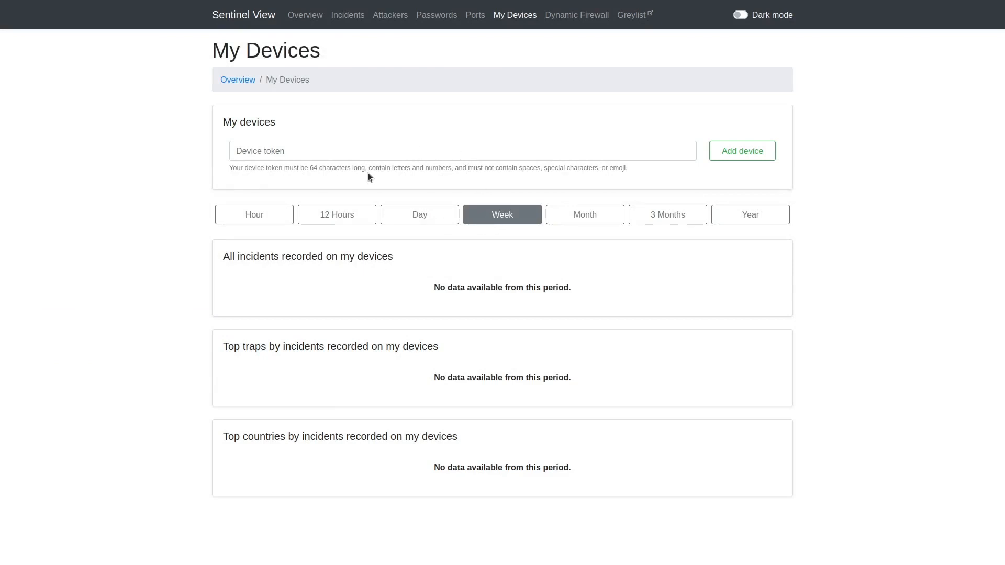
click(461, 151)
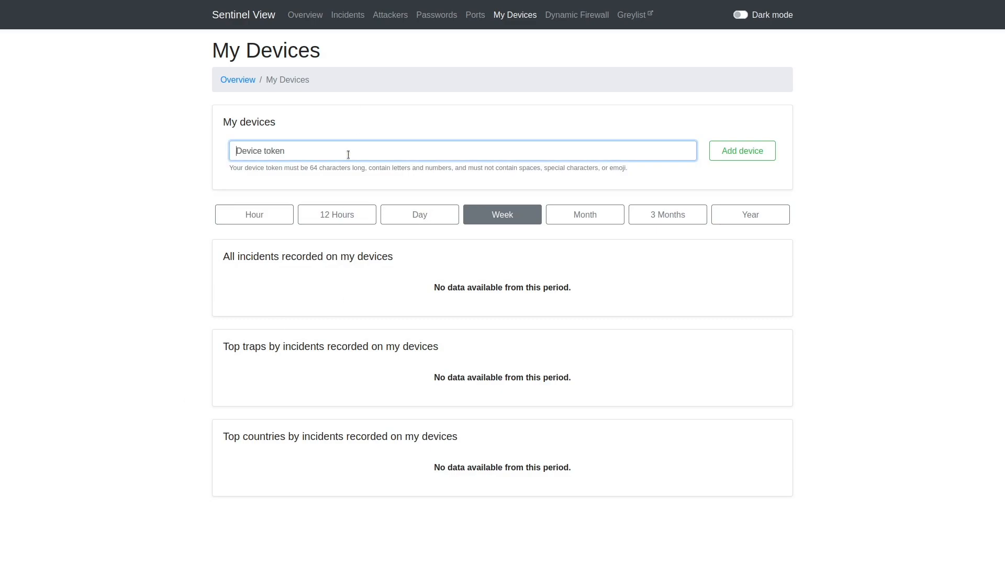